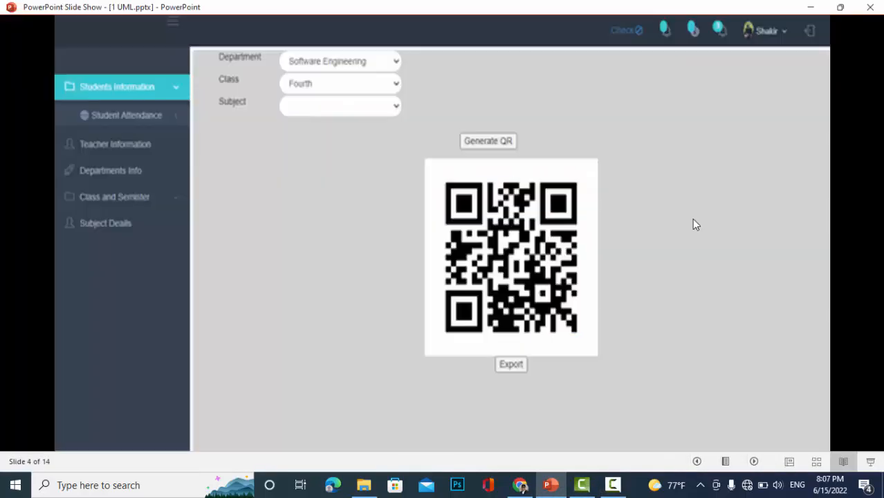
Jump back to slide 1, the 'Student Attendance System using QR Code' title slide
{"action": "key", "text": "Home"}
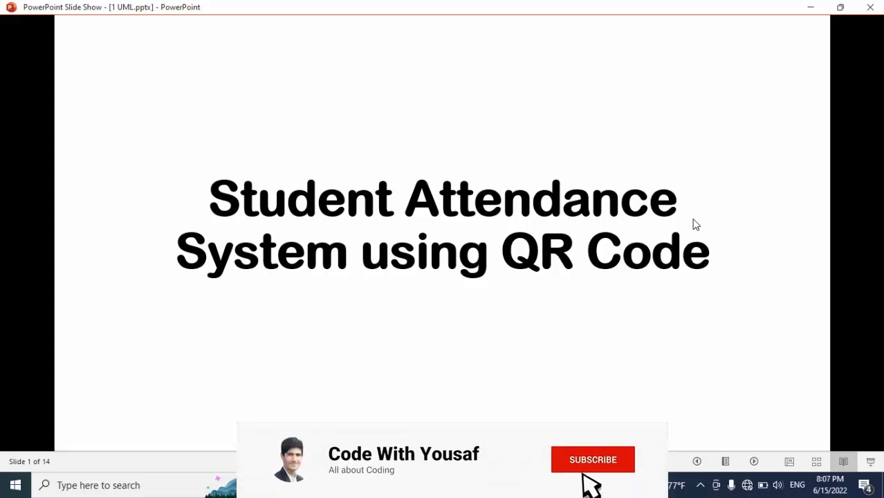
Advance the show to slide 5, the Teacher and Student use case diagram
{"action": "left_click", "coordinate": [592, 459]}
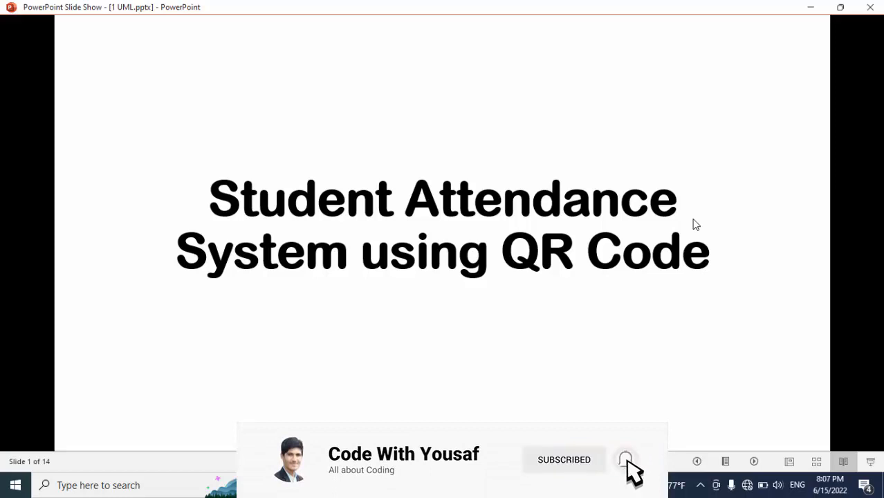
{"action": "key", "text": "right"}
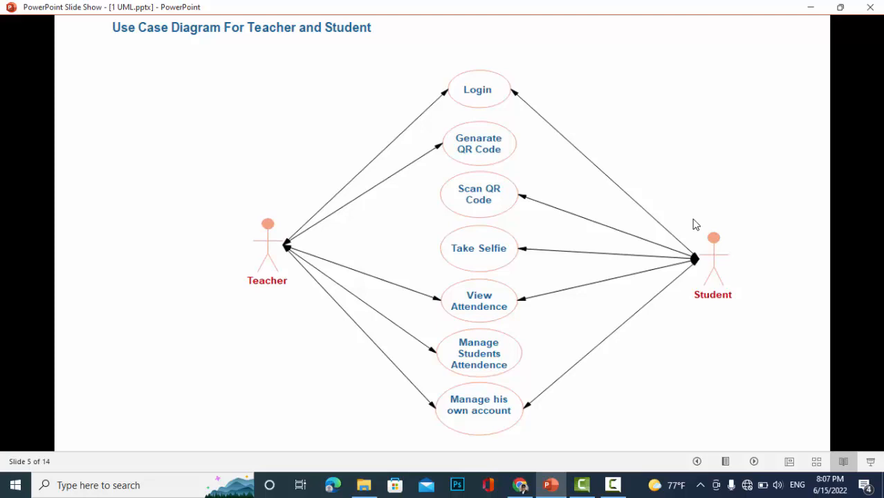
{"action": "mouse_move", "coordinate": [488, 82]}
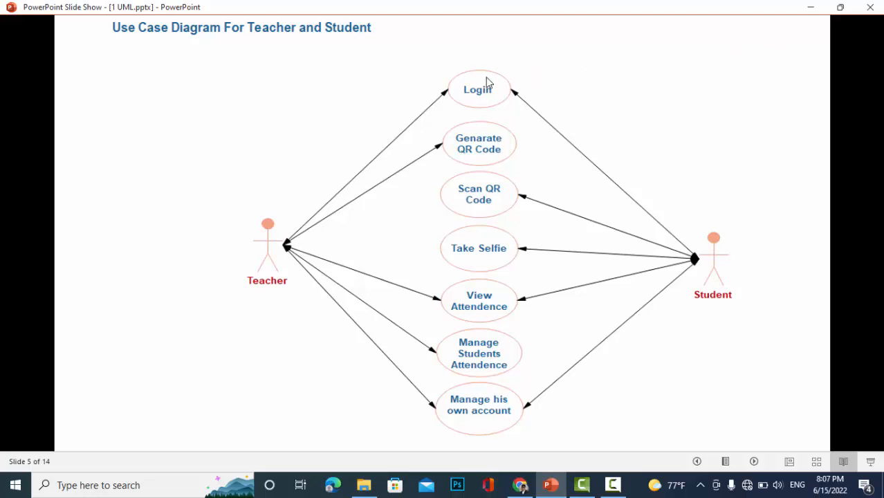
{"action": "mouse_move", "coordinate": [464, 157]}
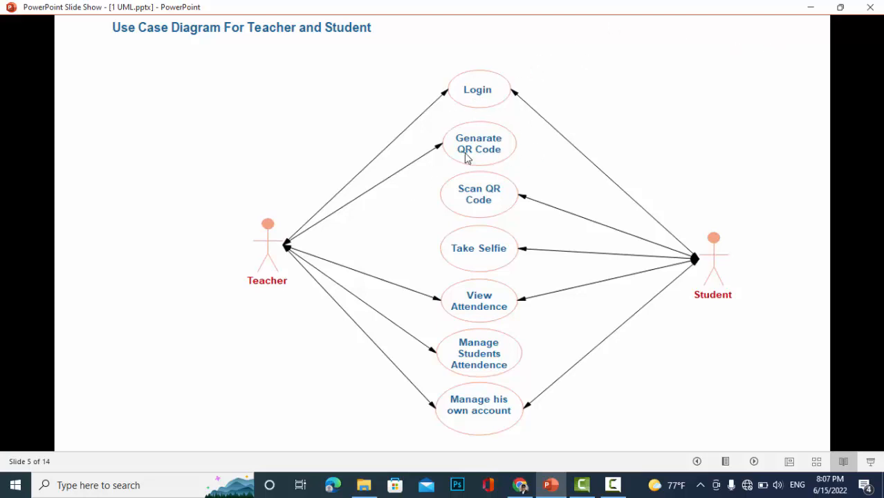
{"action": "mouse_move", "coordinate": [404, 176]}
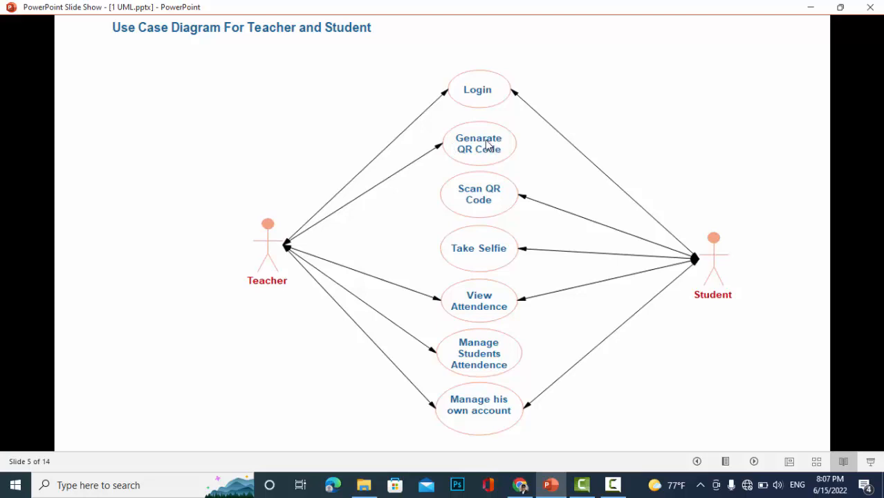
{"action": "mouse_move", "coordinate": [595, 248]}
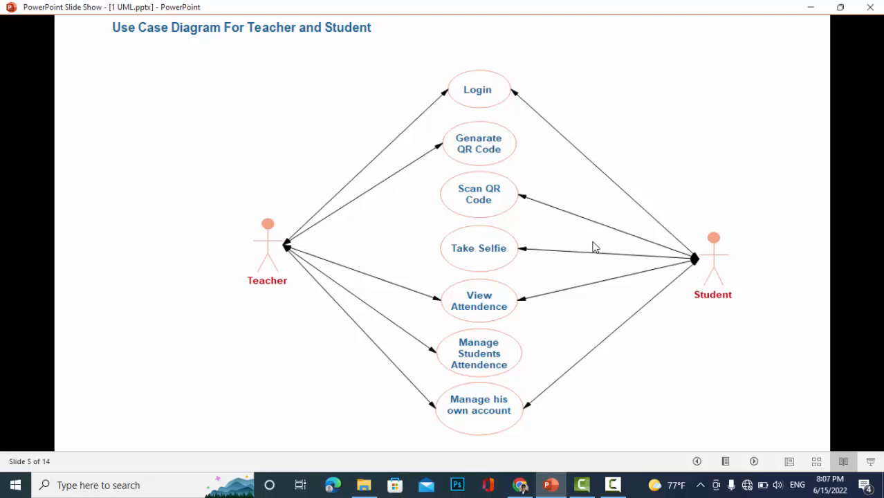
{"action": "mouse_move", "coordinate": [522, 214]}
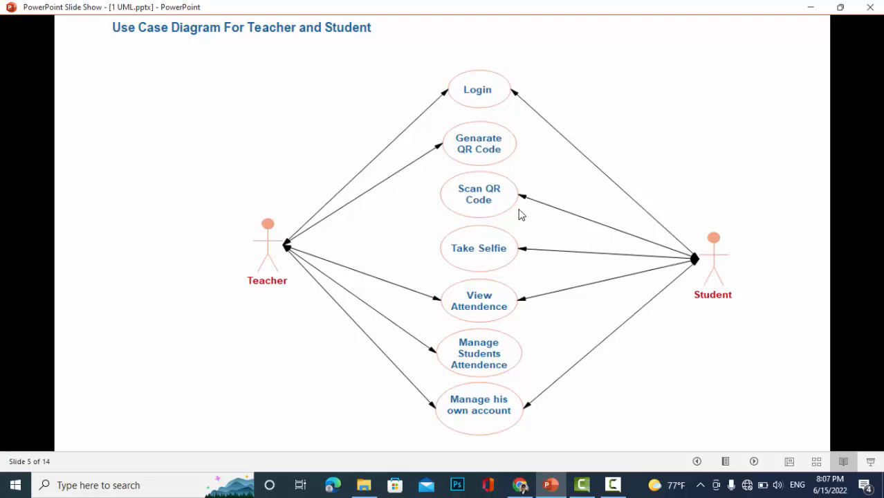
{"action": "mouse_move", "coordinate": [651, 274]}
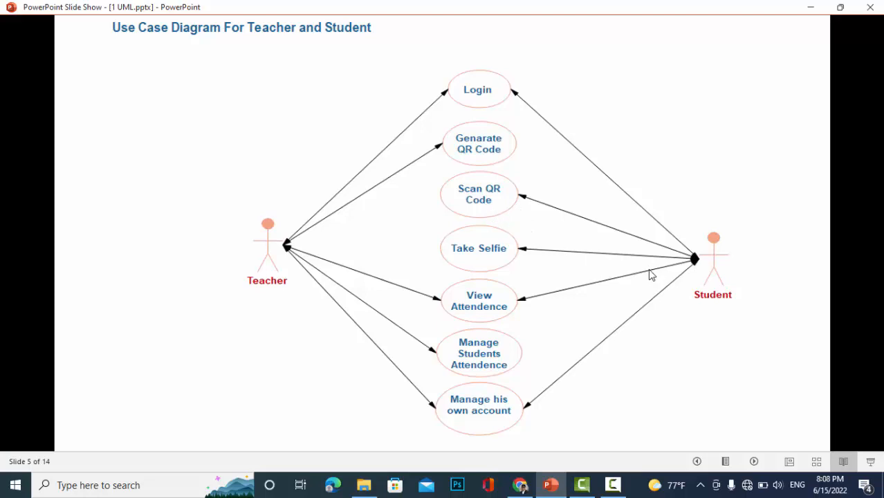
{"action": "mouse_move", "coordinate": [567, 271]}
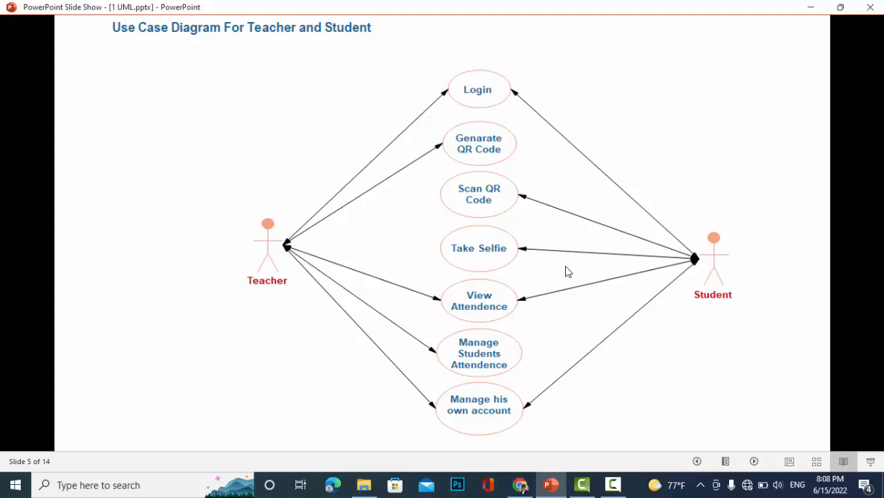
{"action": "key", "text": "right"}
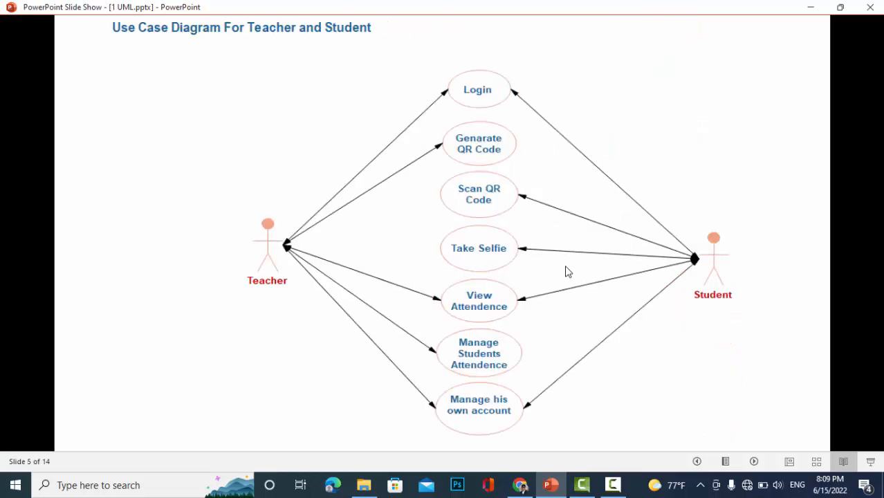
Advance to slide 6, the Principal's use case diagram with eleven use cases
{"action": "key", "text": "right"}
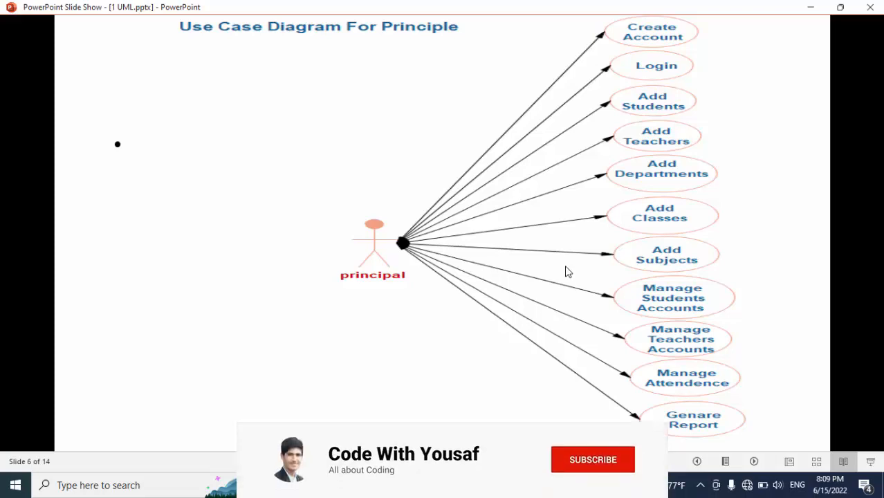
{"action": "left_click", "coordinate": [593, 460]}
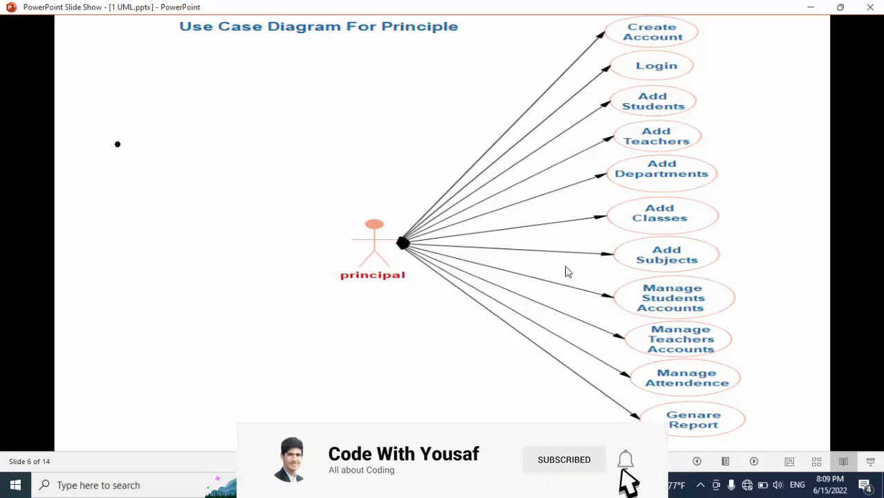